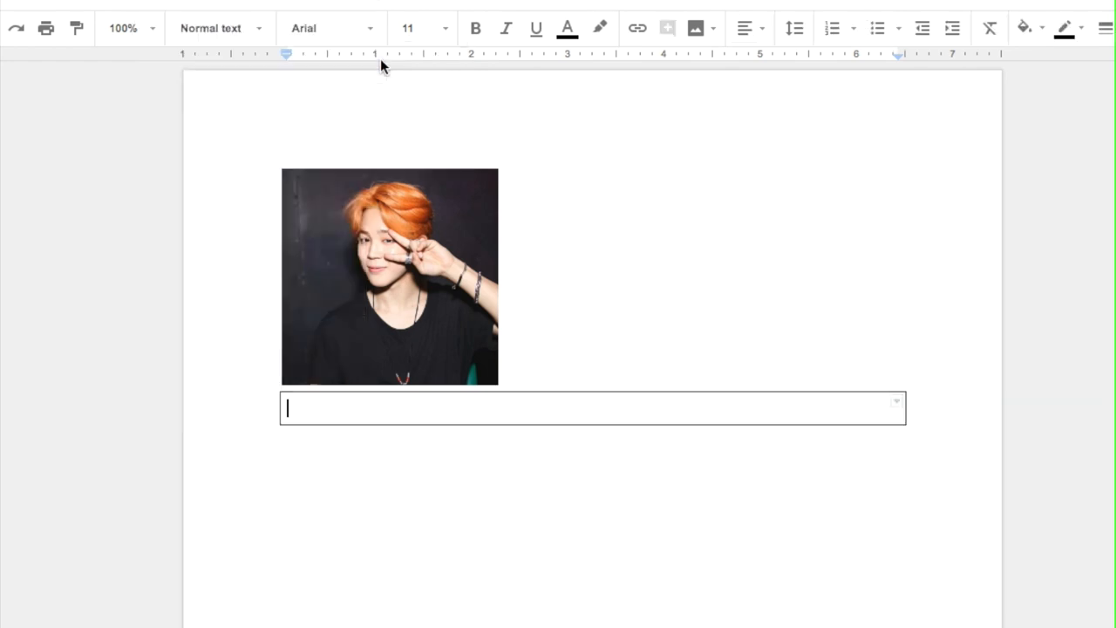
# Move the photo from above the table into the one-by-one table cell, in line with text.
pyautogui.click(391, 279)
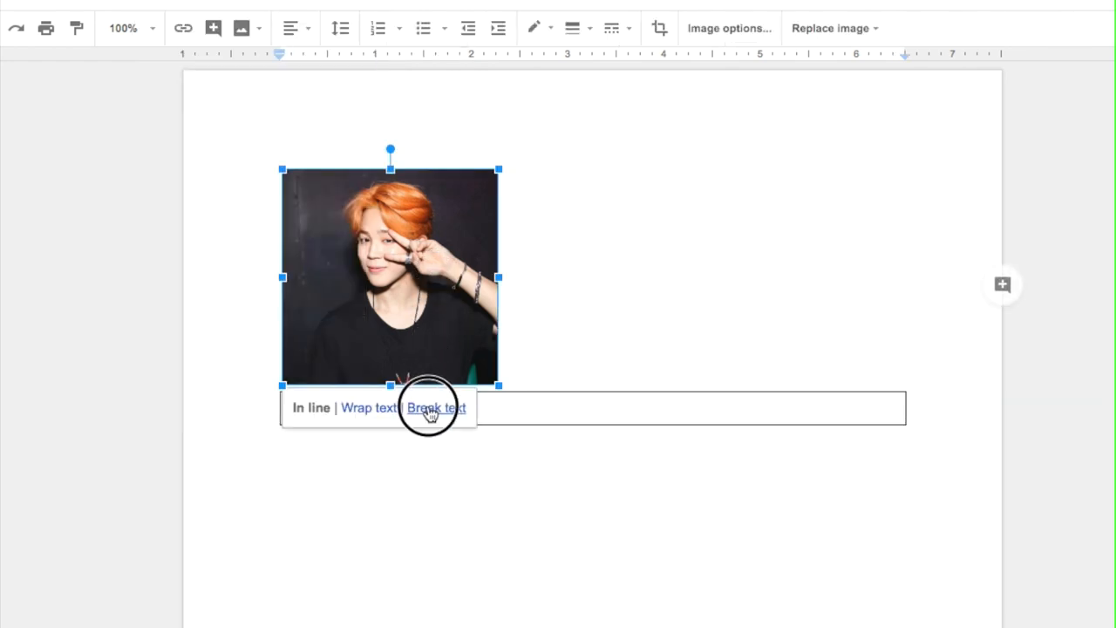
pyautogui.click(433, 408)
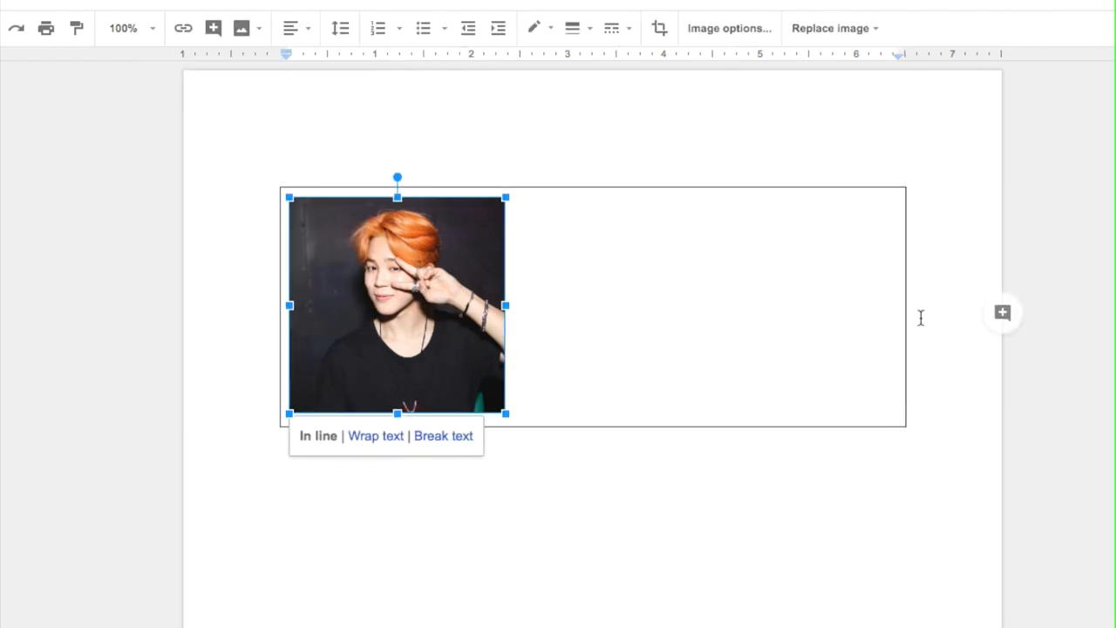